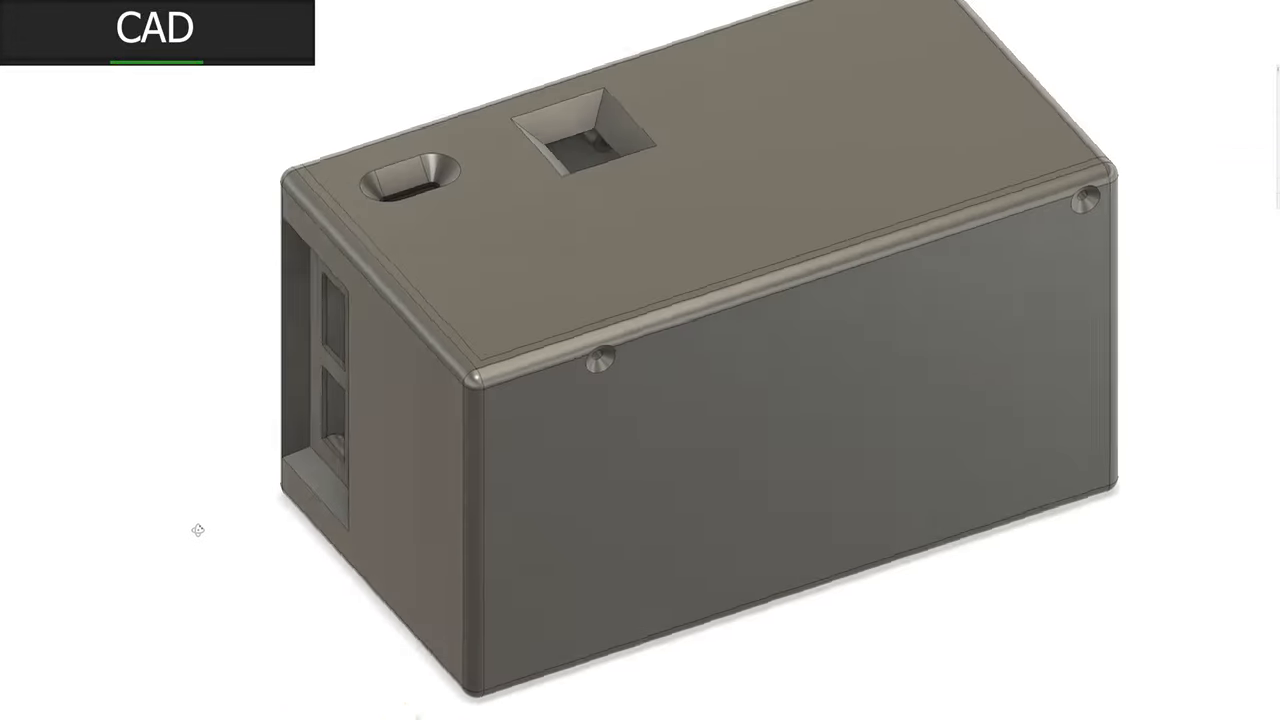
# Step: Orbit the enclosure around its vertical axis so the side port openings face right
pyautogui.moveTo(198, 530); pyautogui.dragTo(285, 534)
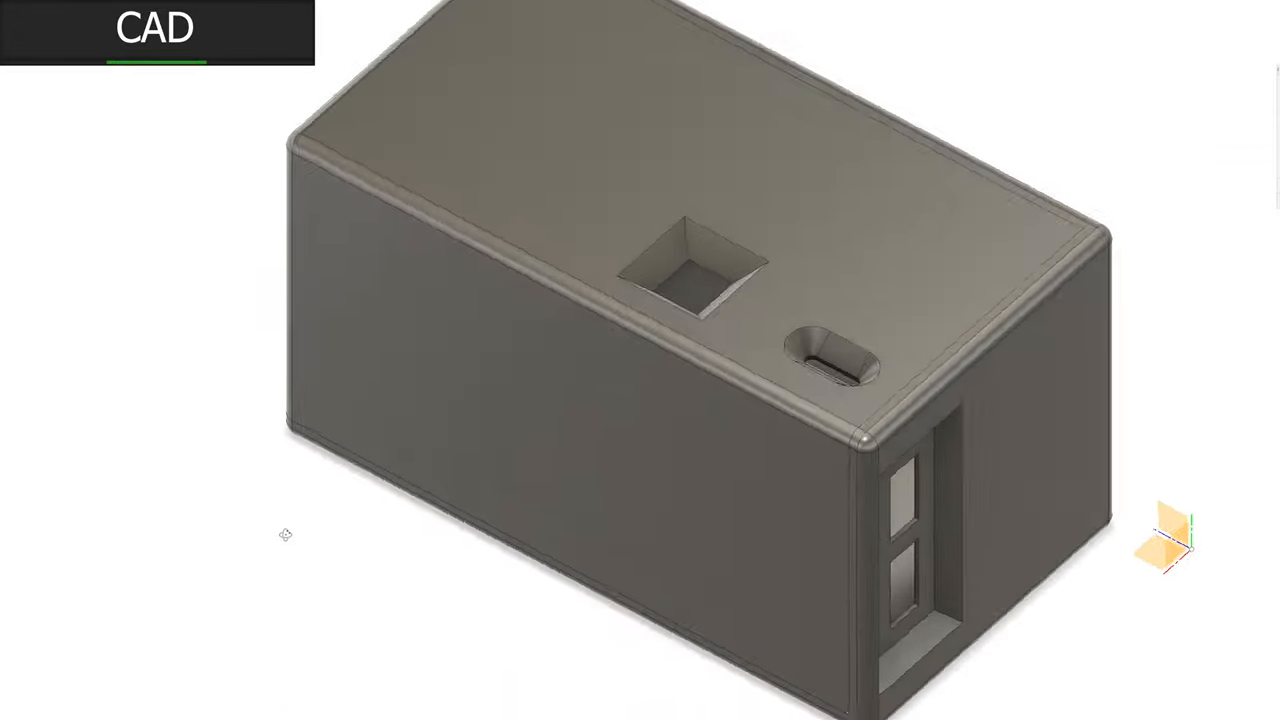